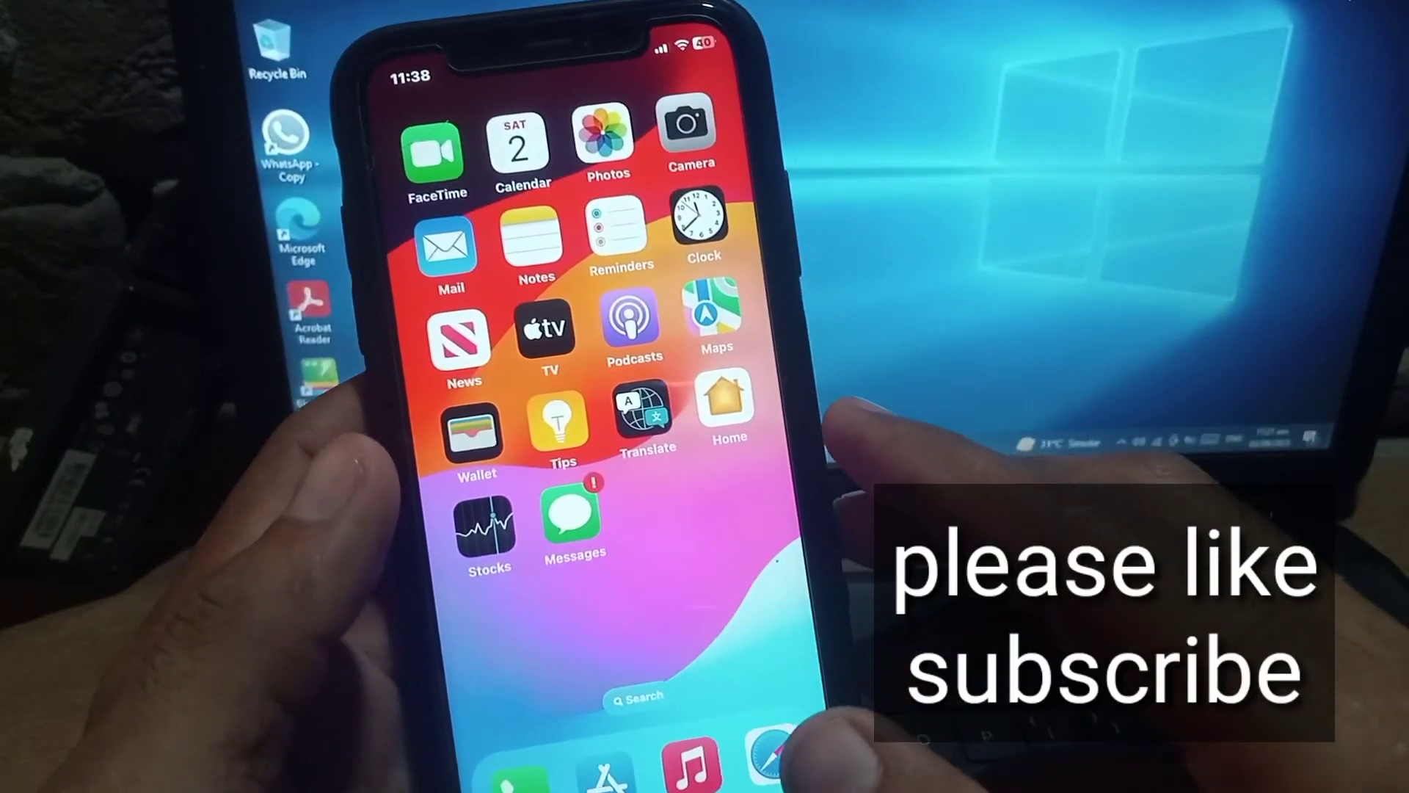
Reach Transfer or Reset iPhone in General, showing Prepare for New iPhone, Reset and Erase options
{"action": "scroll", "scroll_direction": "left", "scroll_amount": 3}
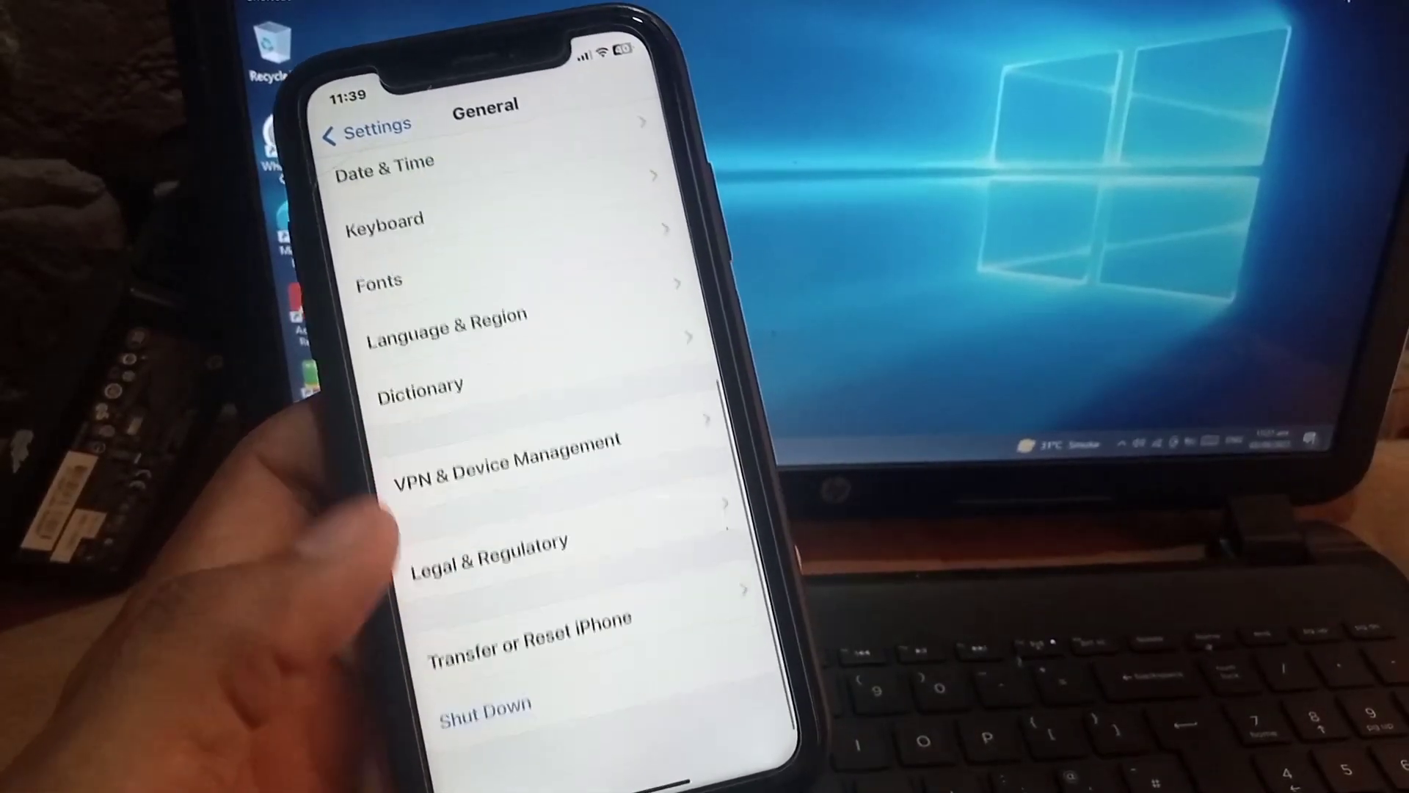
{"action": "left_click", "coordinate": [526, 629]}
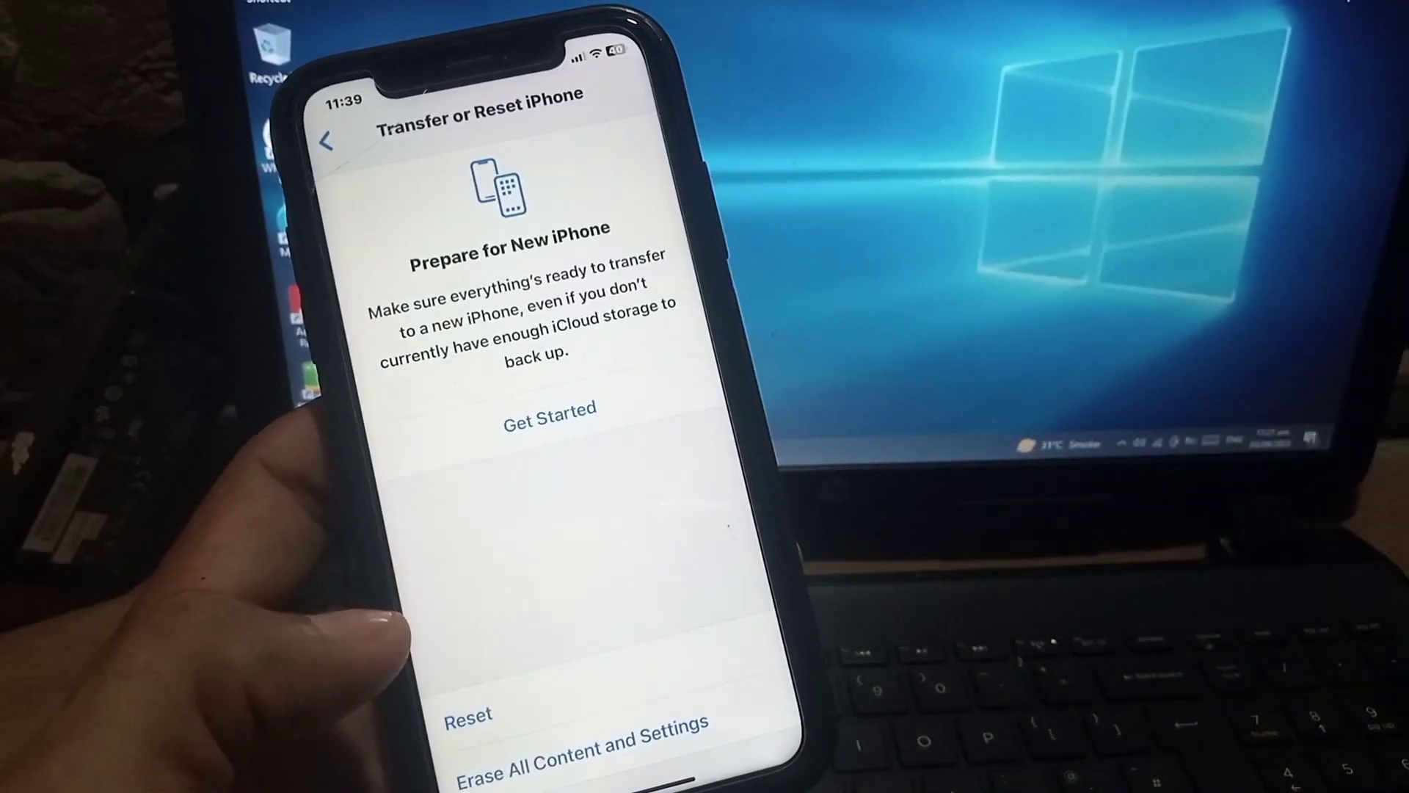